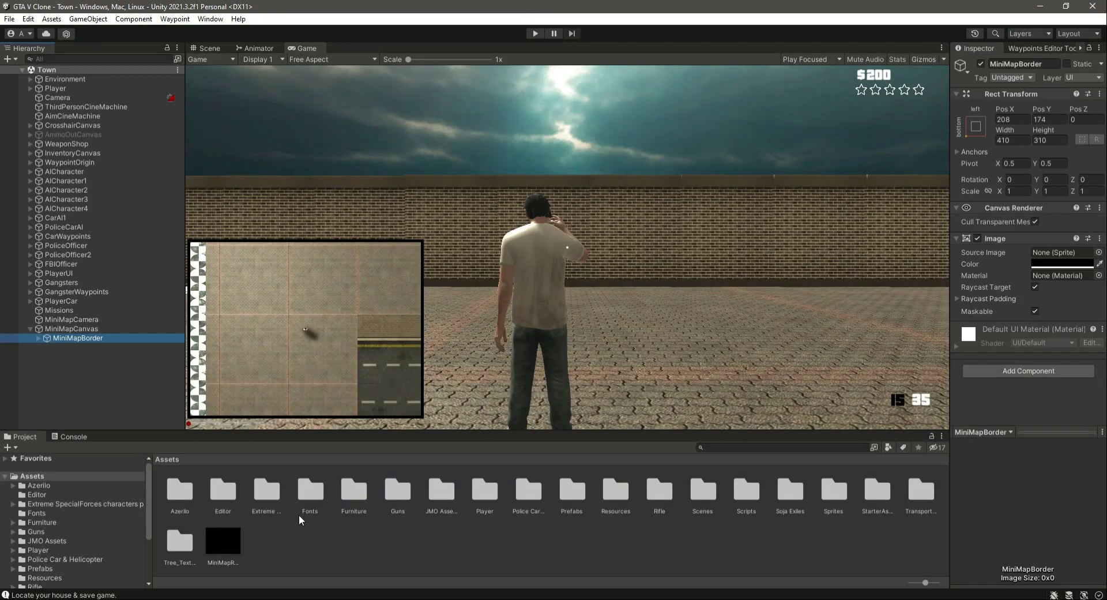
Step: Scroll the Project window and open the Assets/Scripts/UI folder
{"action": "scroll", "scroll_direction": "down", "scroll_amount": 3}
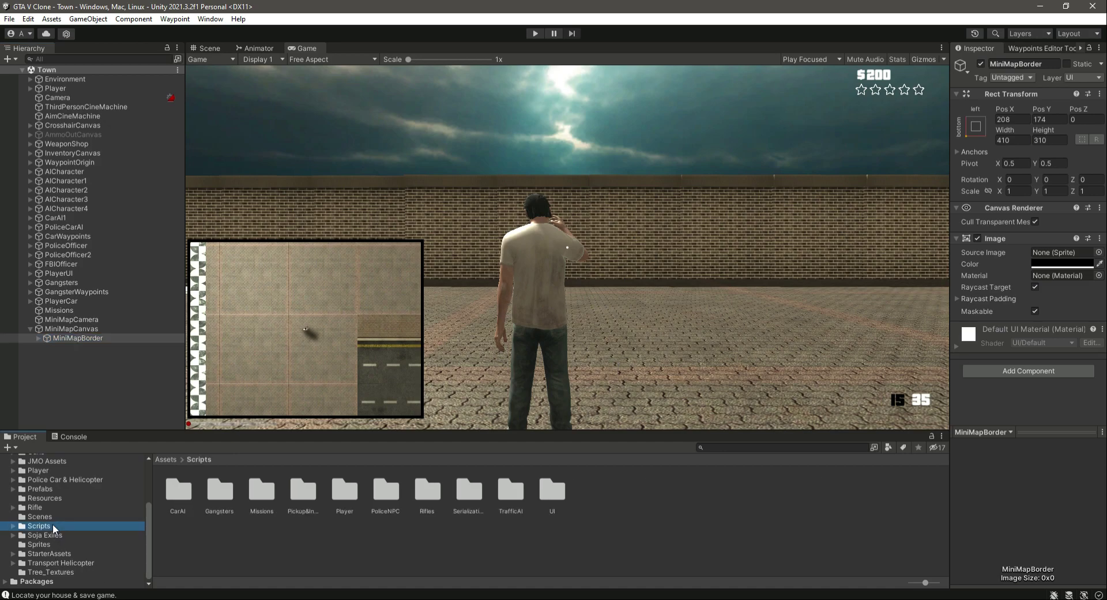
{"action": "mouse_move", "coordinate": [550, 496]}
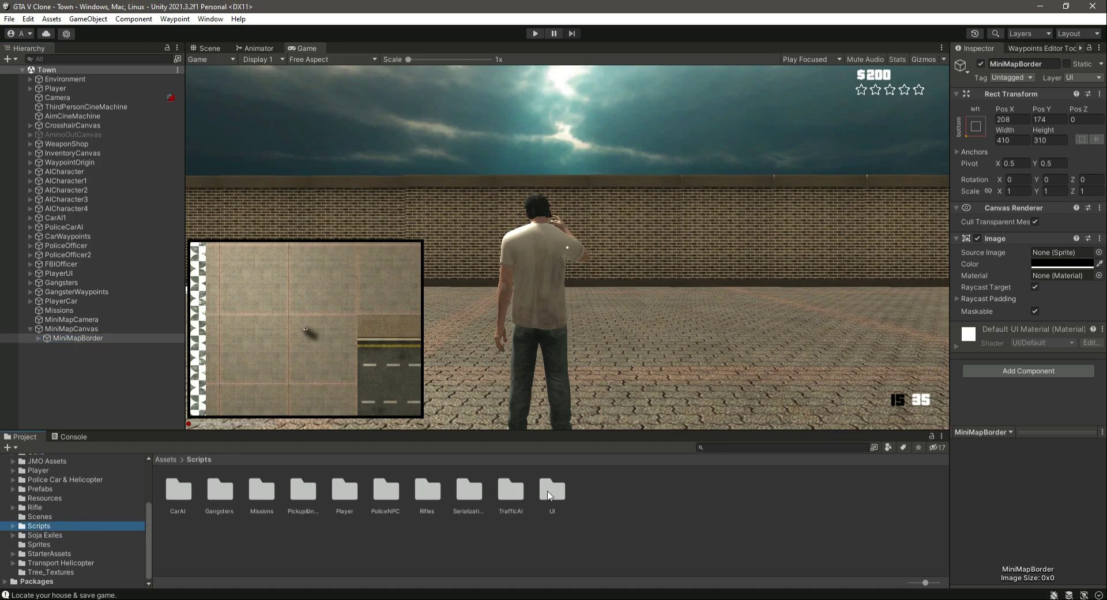
{"action": "double_click", "coordinate": [553, 491]}
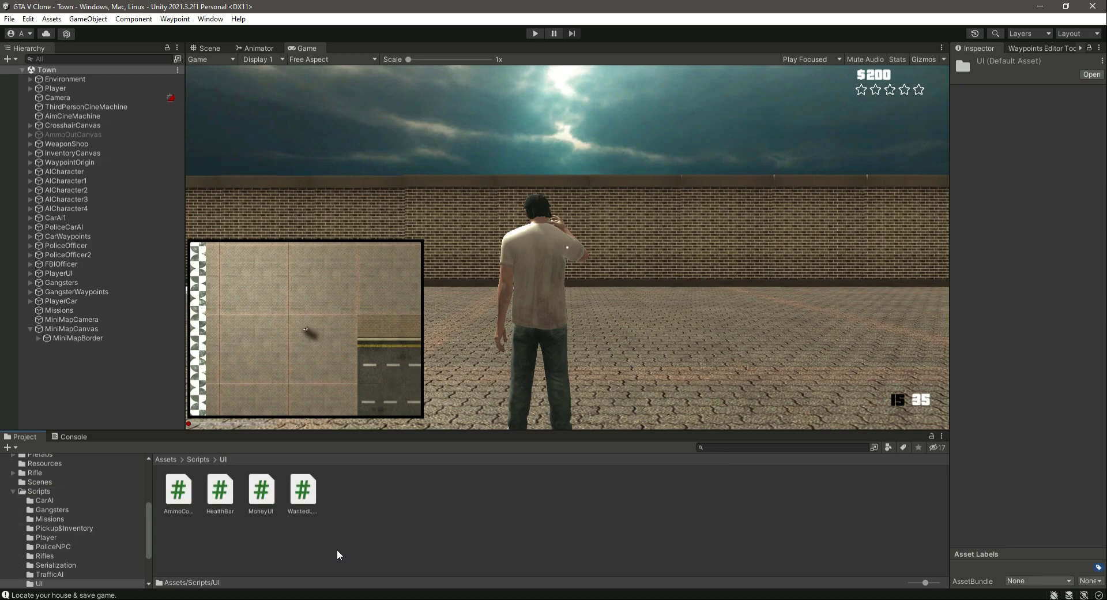
Step: Create a C# script named MiniMapScript in the UI folder and open it for editing
{"action": "right_click", "coordinate": [338, 555]}
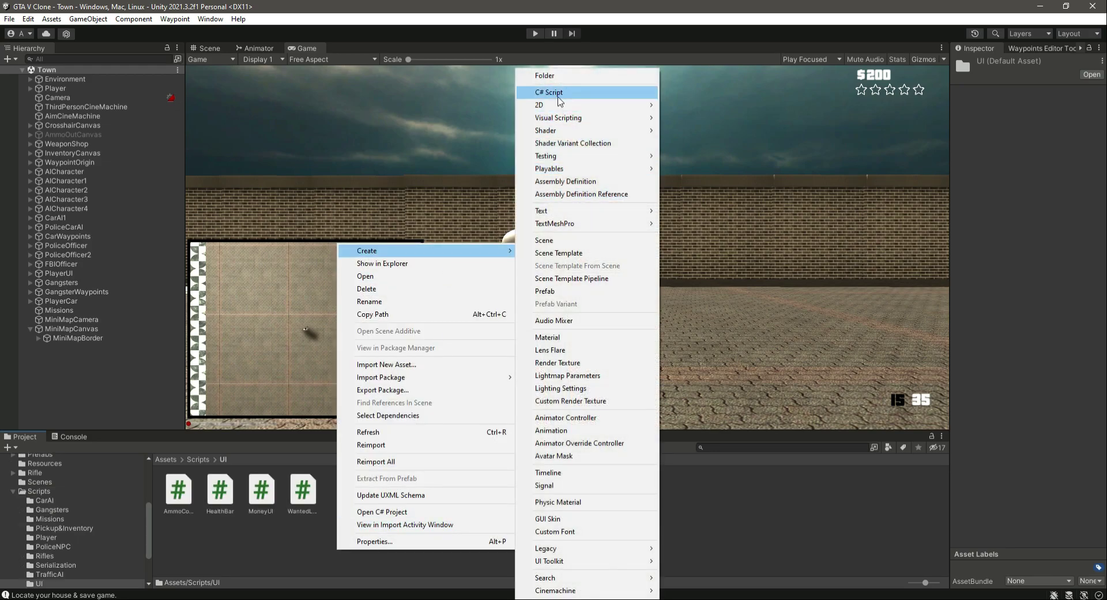
{"action": "left_click", "coordinate": [549, 92]}
{"action": "type", "text": "MiniMapScript"}
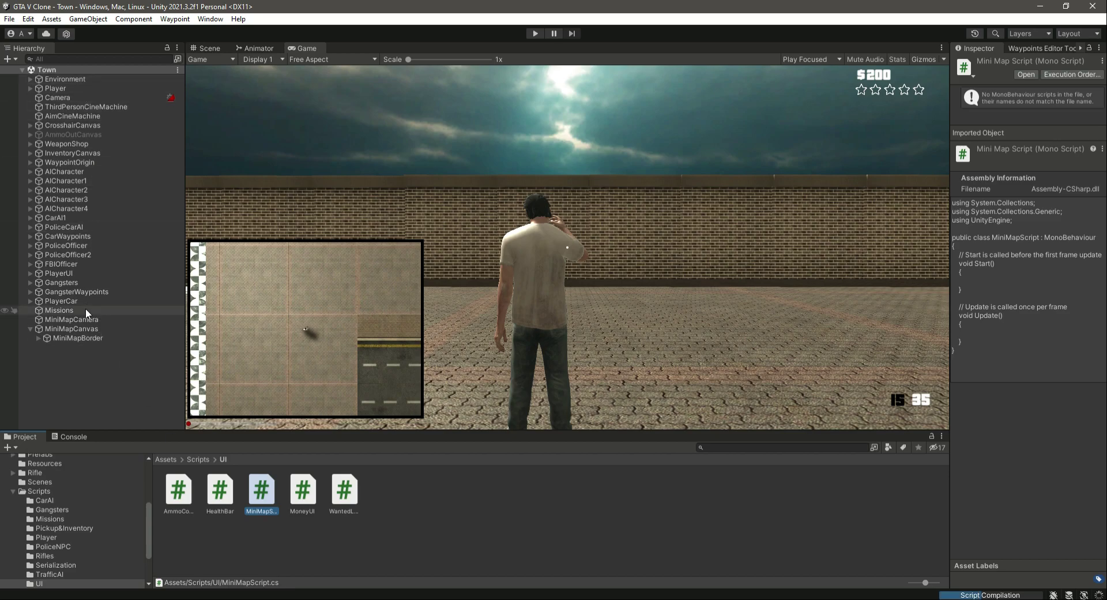
{"action": "left_click", "coordinate": [72, 319]}
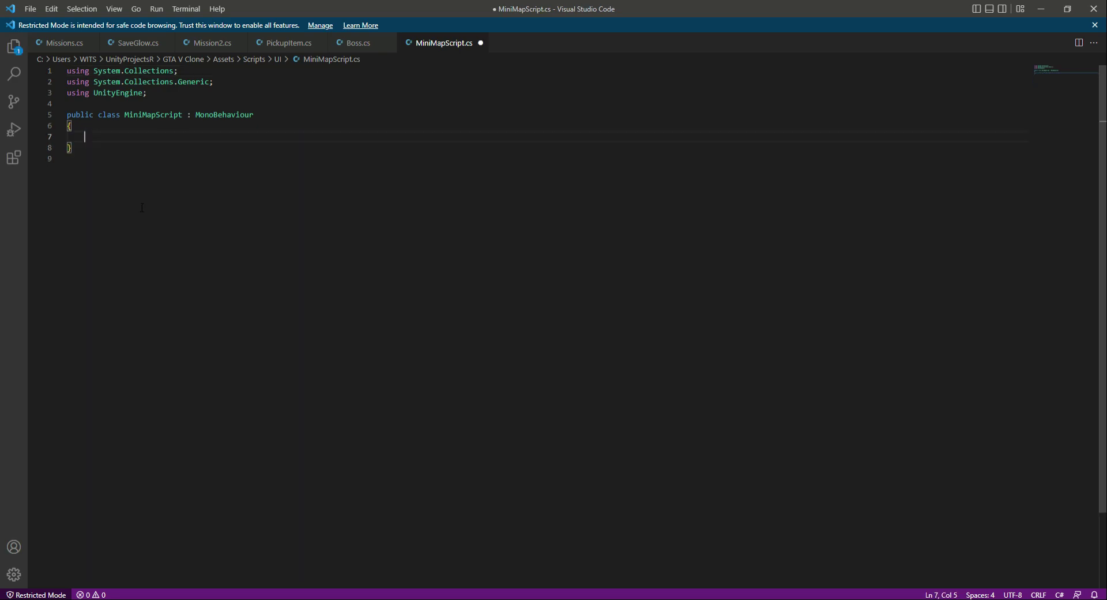
Step: Declare a public Transform player field in MiniMapScript
{"action": "type", "text": "public"}
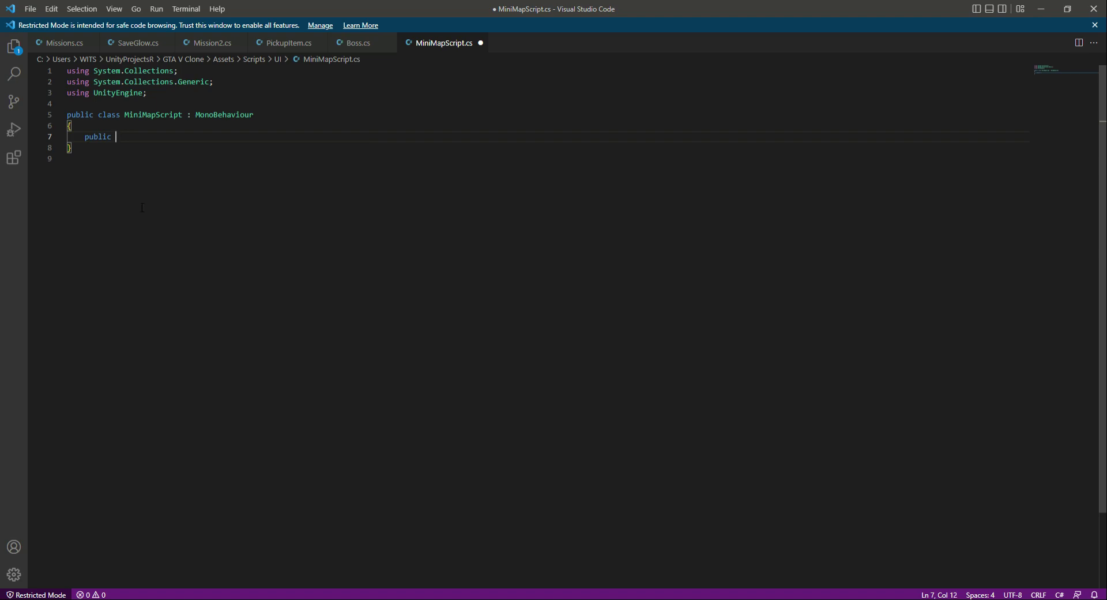
{"action": "type", "text": "Tra"}
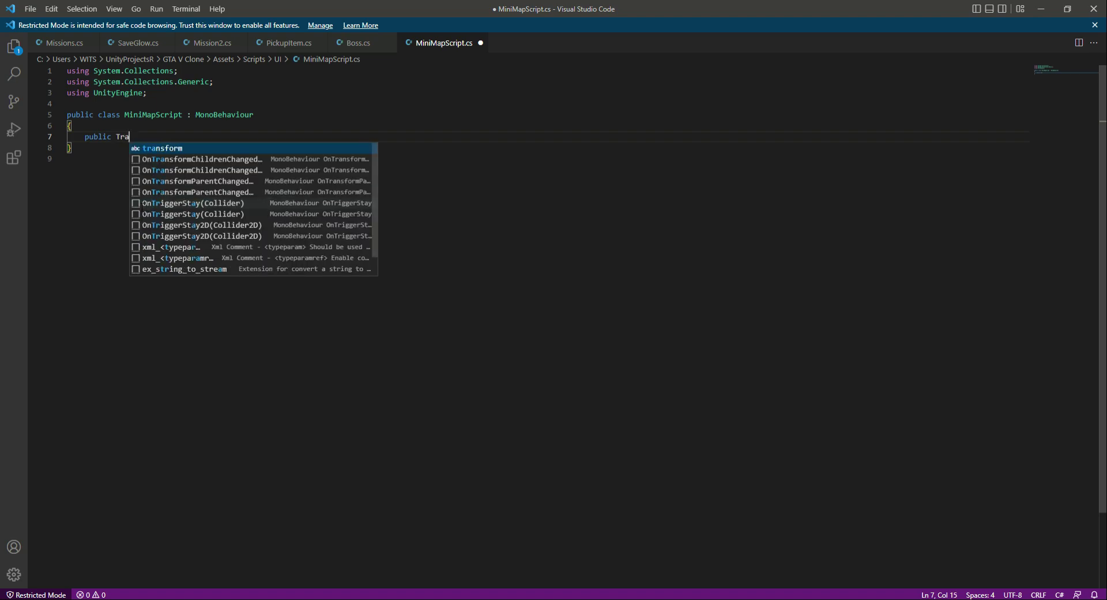
{"action": "type", "text": "Transform"}
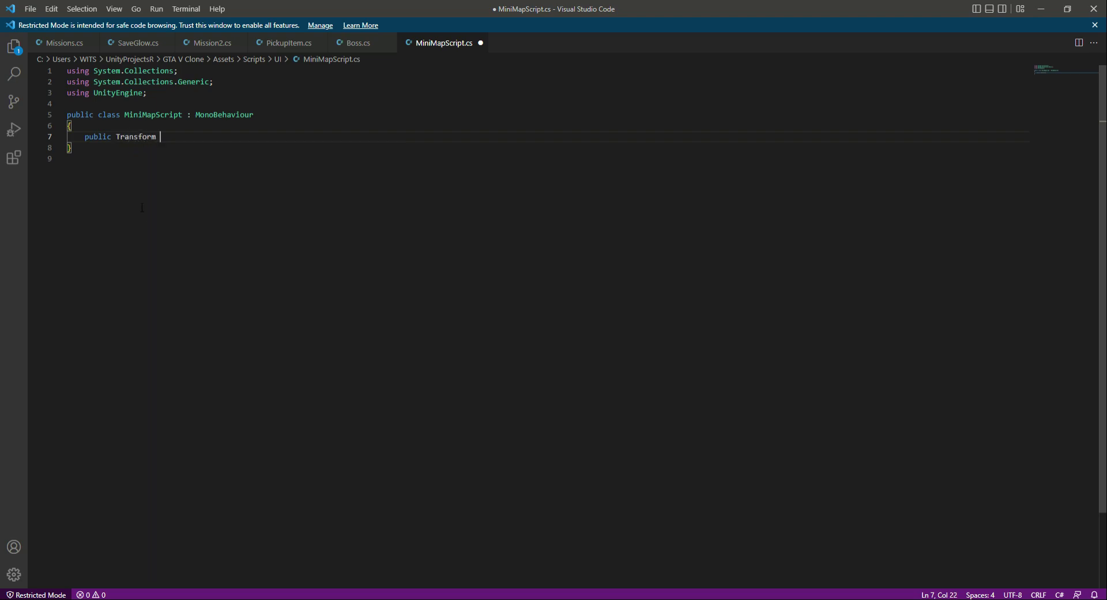
{"action": "type", "text": "player;"}
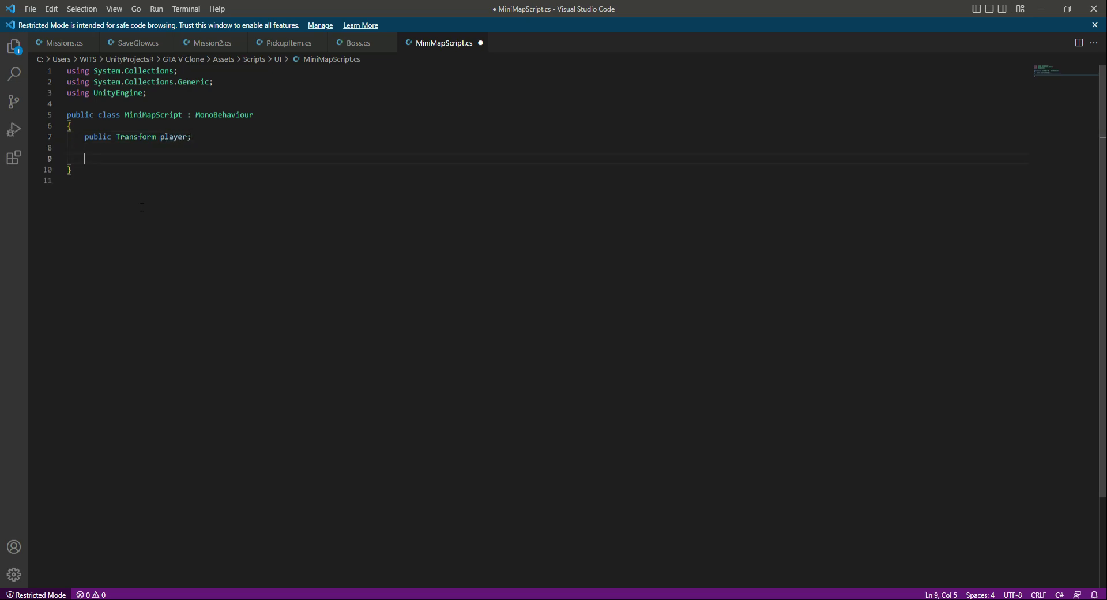
Step: In LateUpdate, copy player.position into newPosition and set its y to transform.position.y
{"action": "type", "text": "LateUpdate() {"}
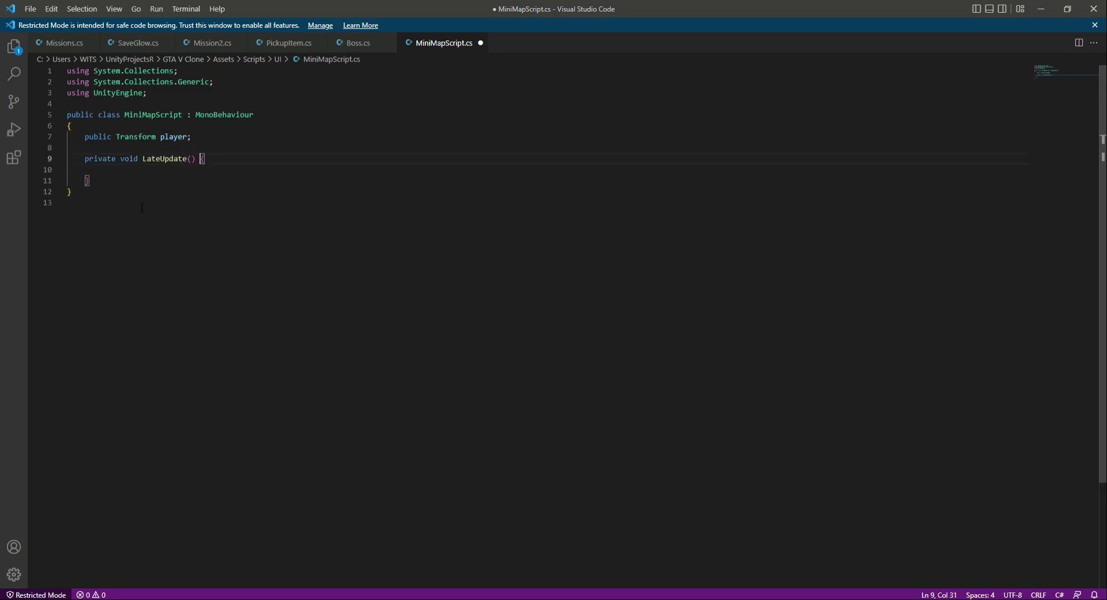
{"action": "key", "text": "Enter"}
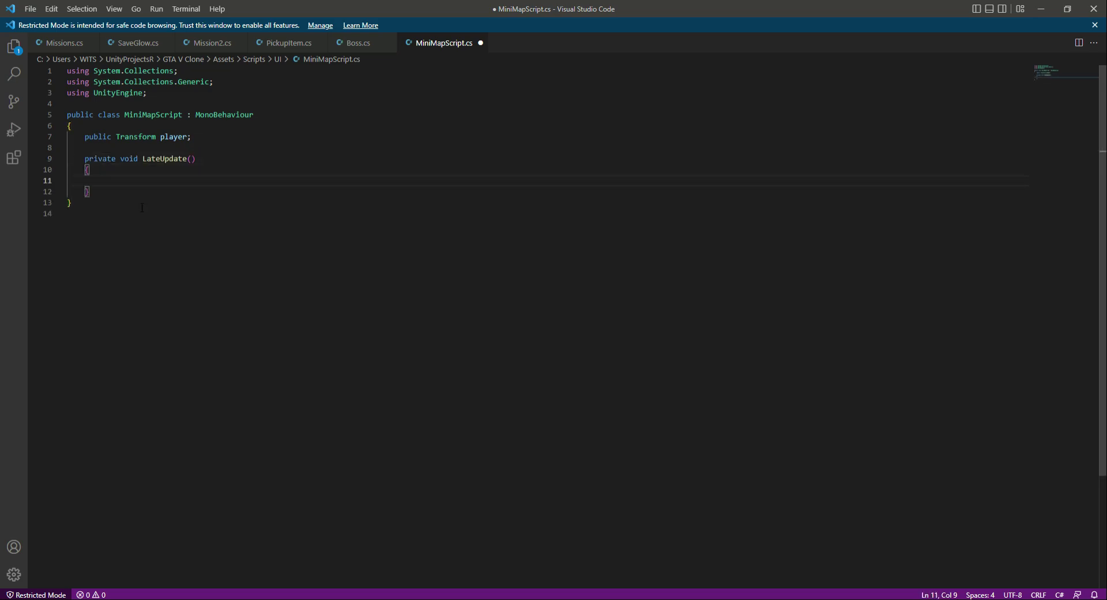
{"action": "type", "text": "Vector3"}
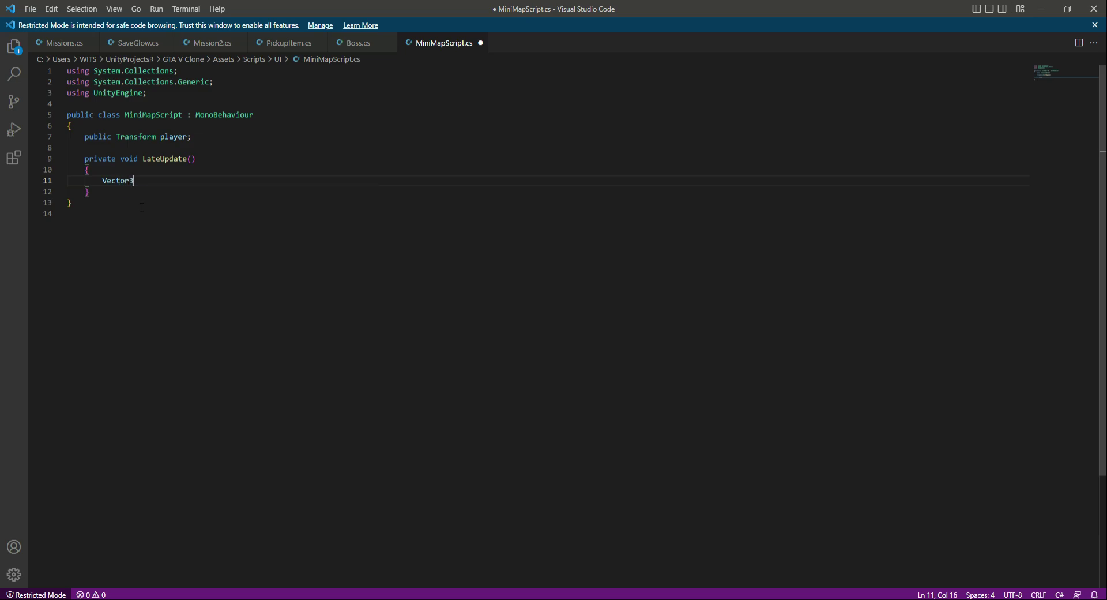
{"action": "type", "text": "newPosi"}
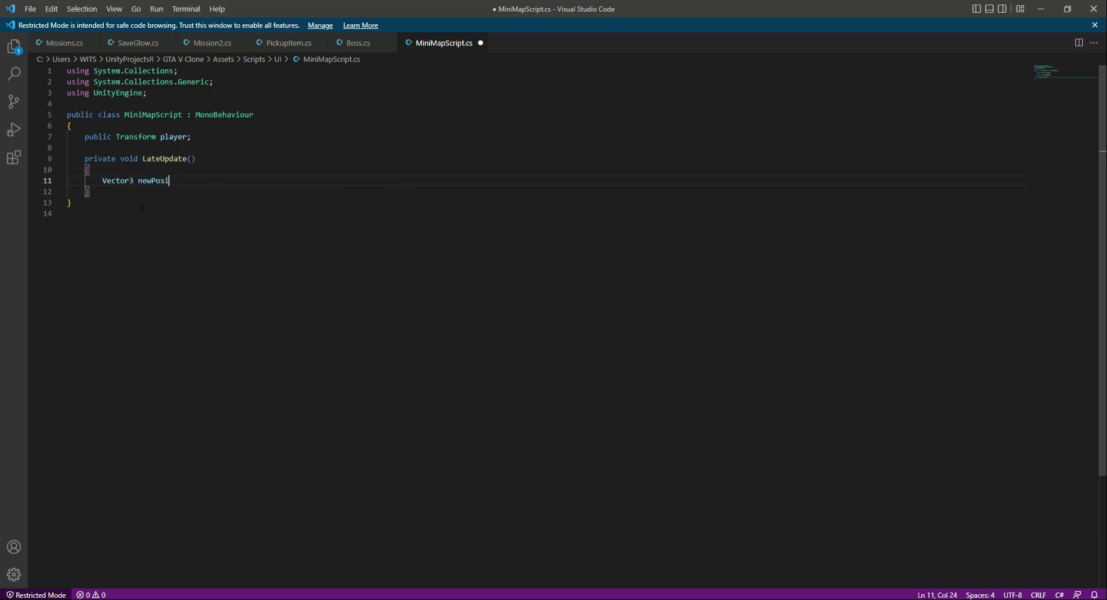
{"action": "type", "text": "ton"}
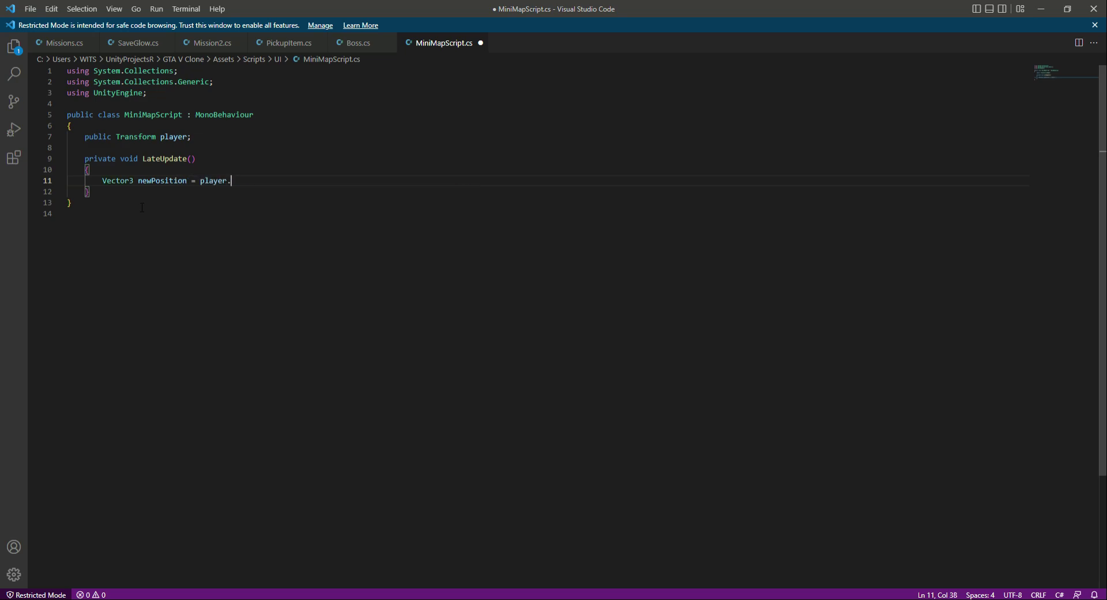
{"action": "type", "text": "position;"}
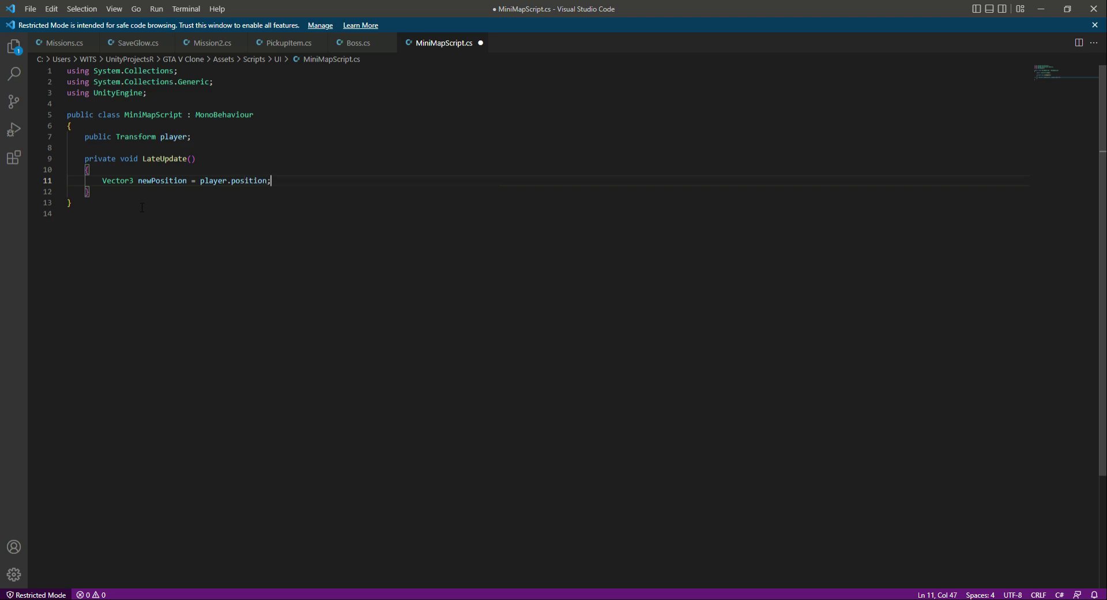
{"action": "type", "text": "r"}
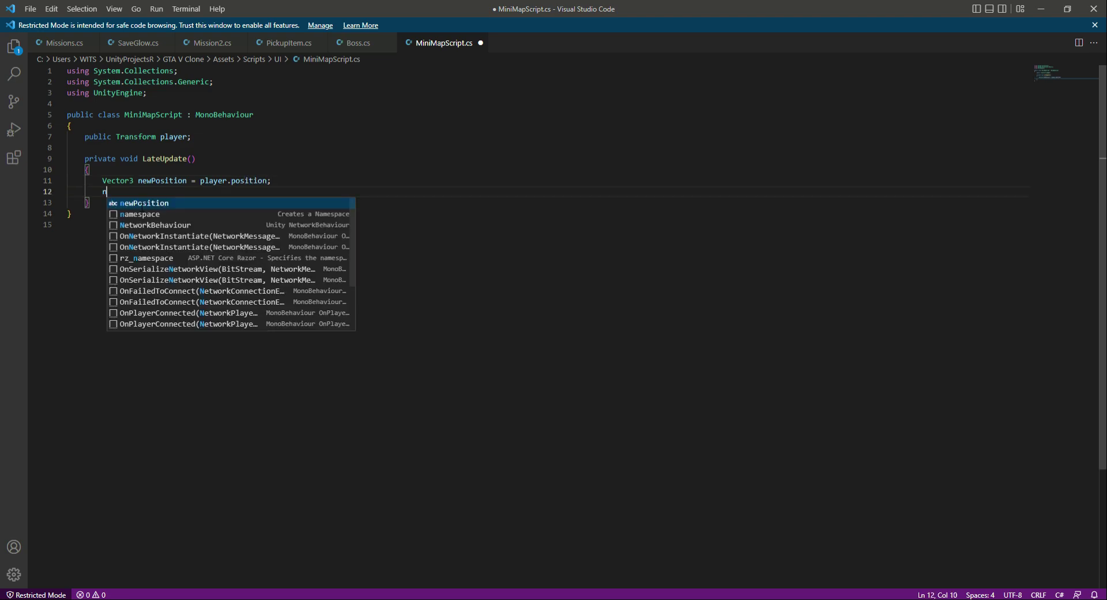
{"action": "type", "text": "ewPosition."}
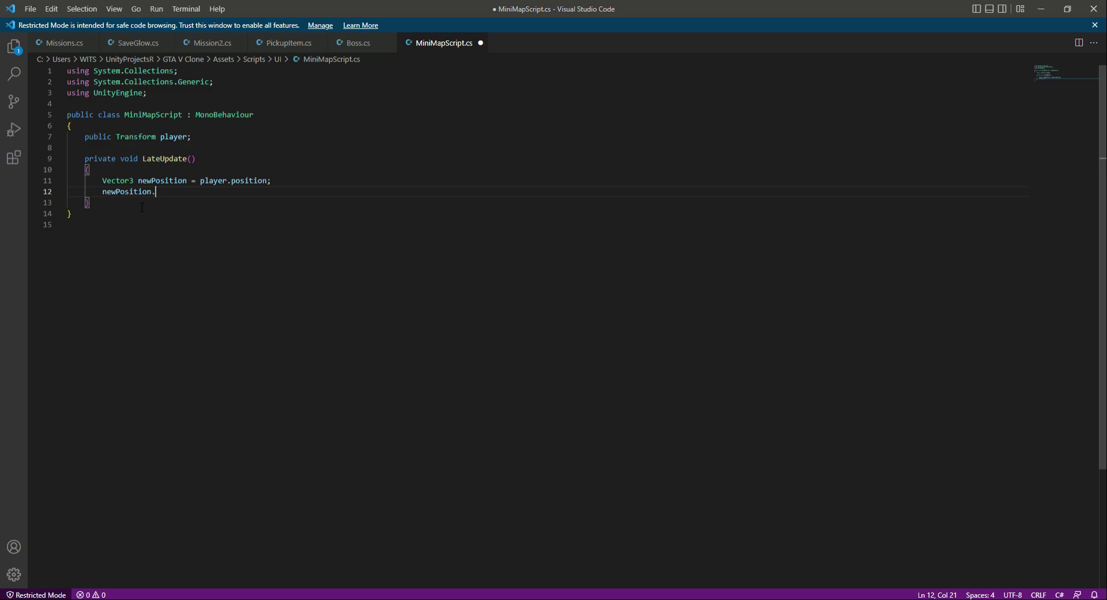
{"action": "type", "text": "y = transform.position.y;"}
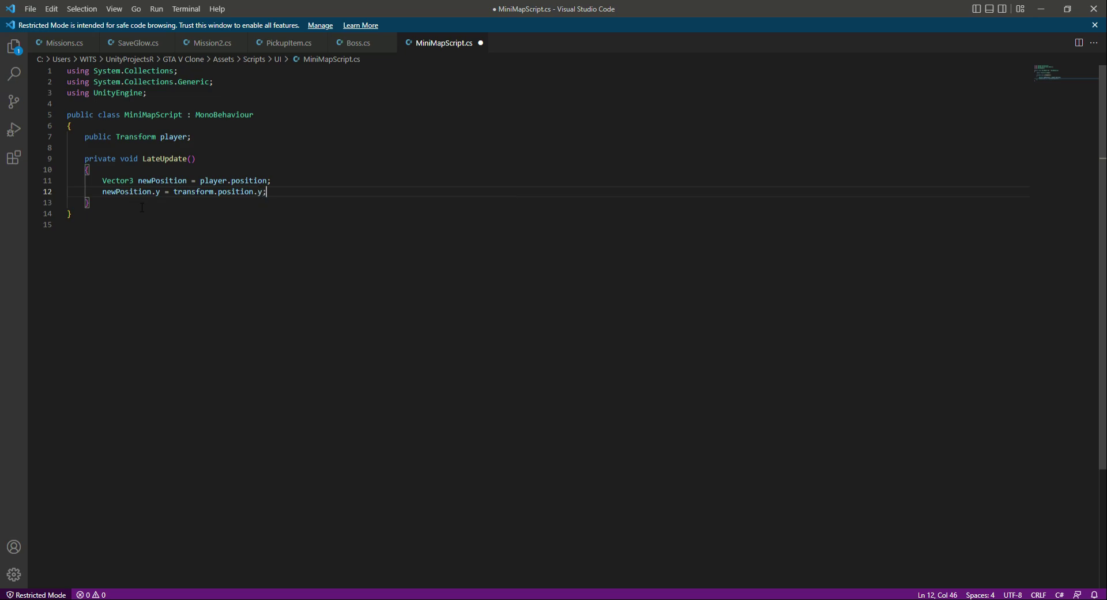
Step: Assign newPosition to transform.position and save the script
{"action": "key", "text": "Enter"}
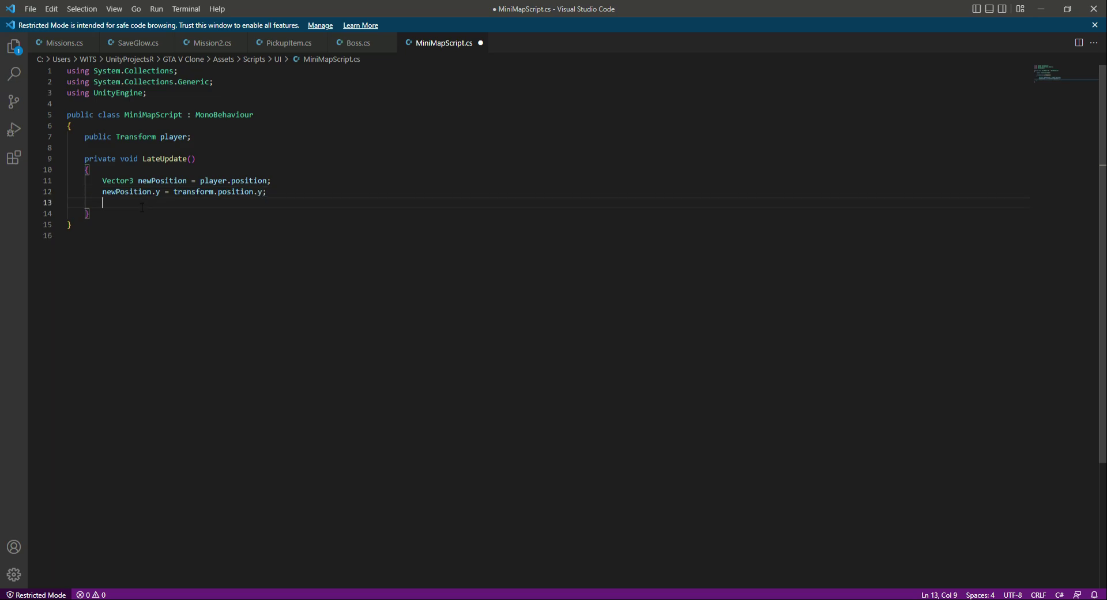
{"action": "type", "text": "transform"}
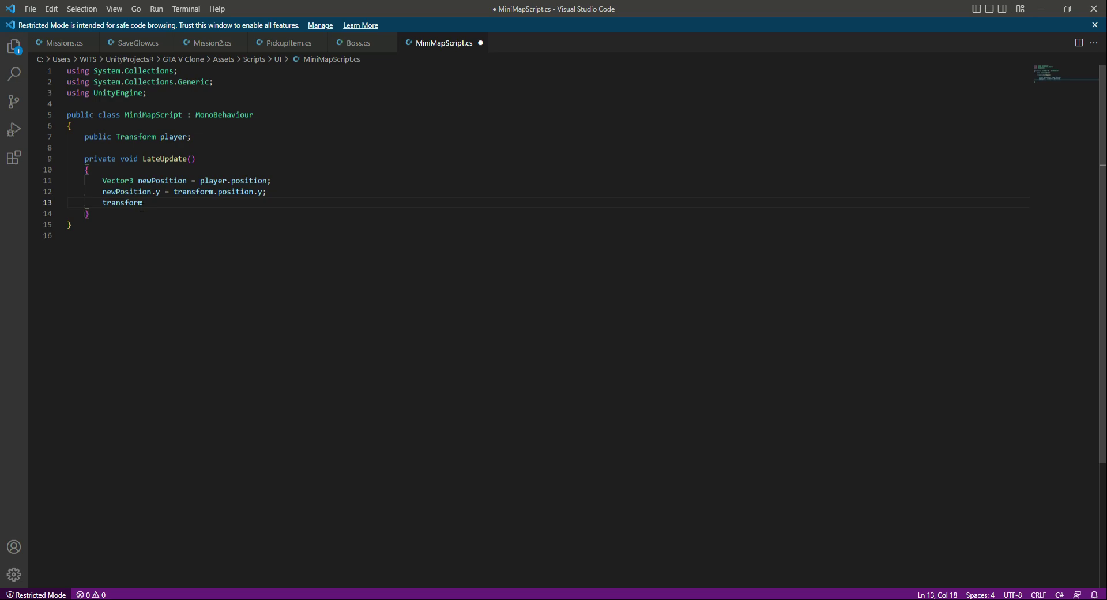
{"action": "type", "text": ".position =-"}
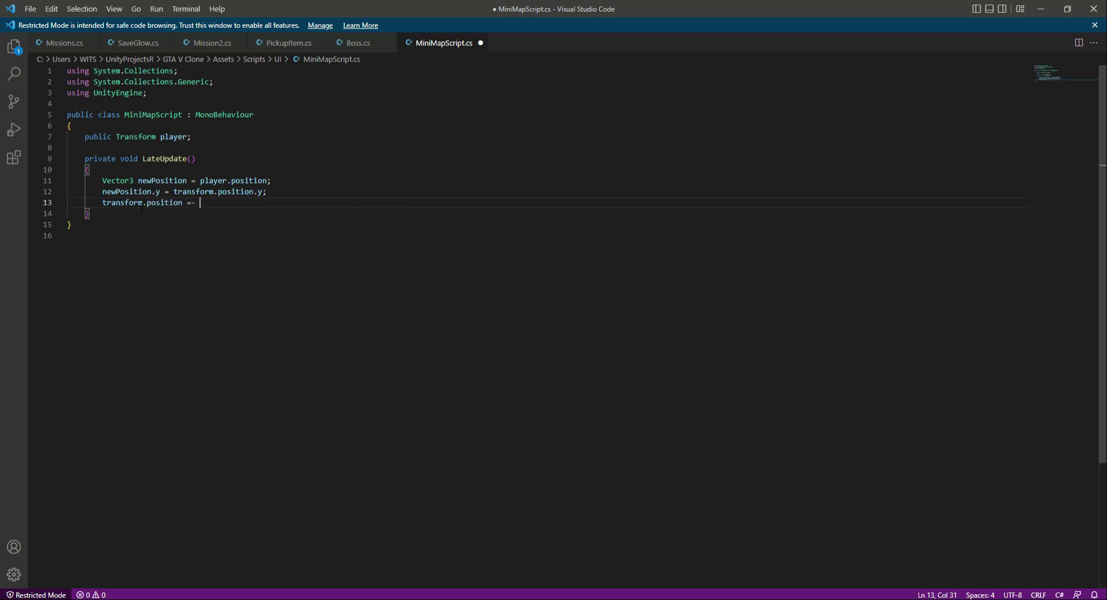
{"action": "type", "text": "jne"}
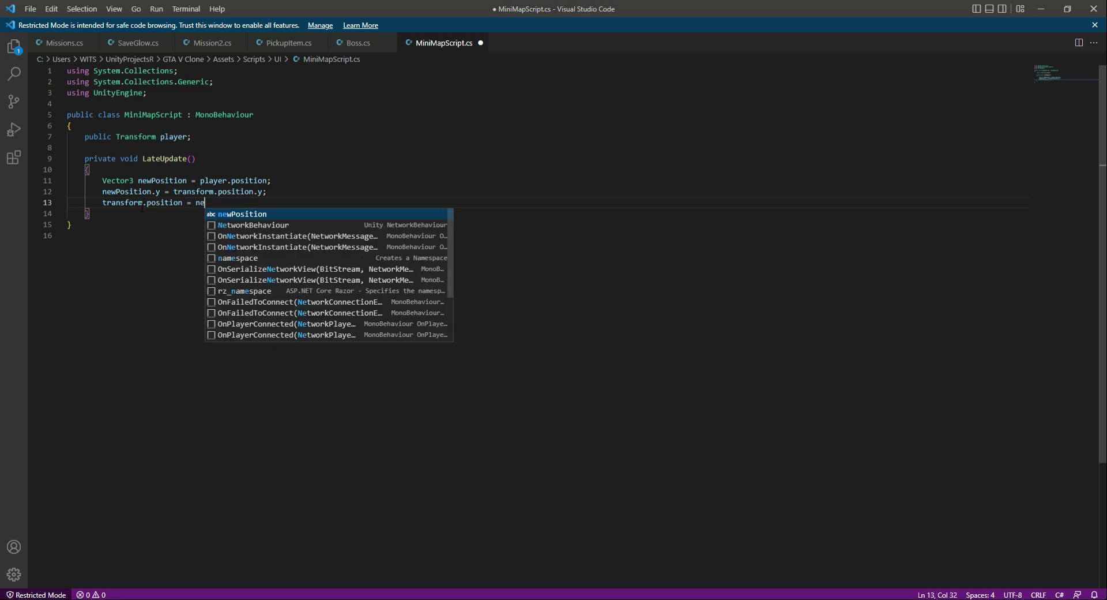
{"action": "key", "text": "Tab"}
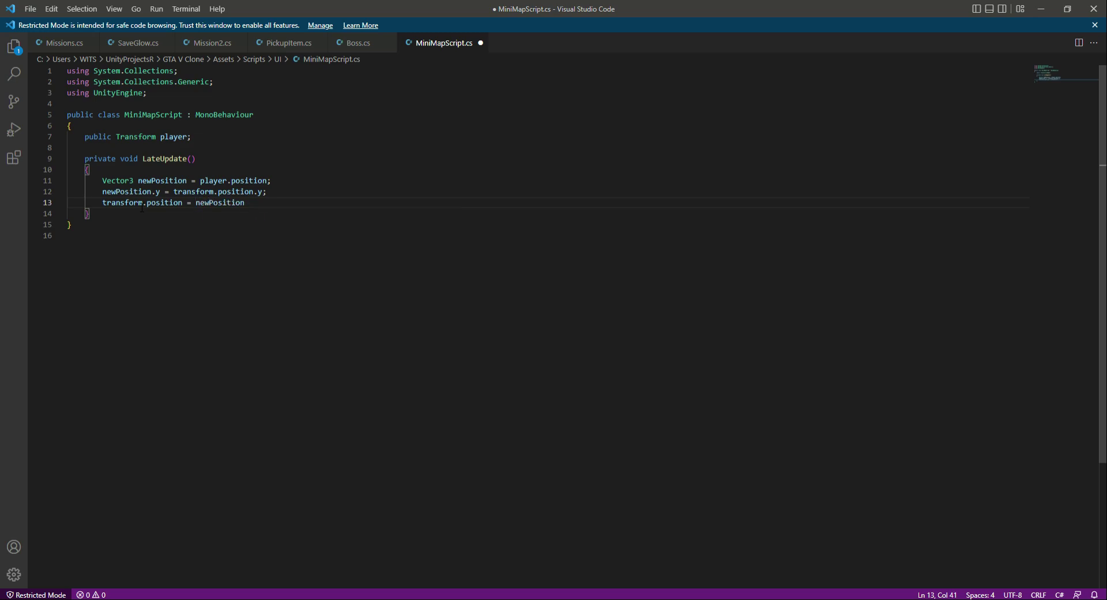
{"action": "key", "text": "Enter"}
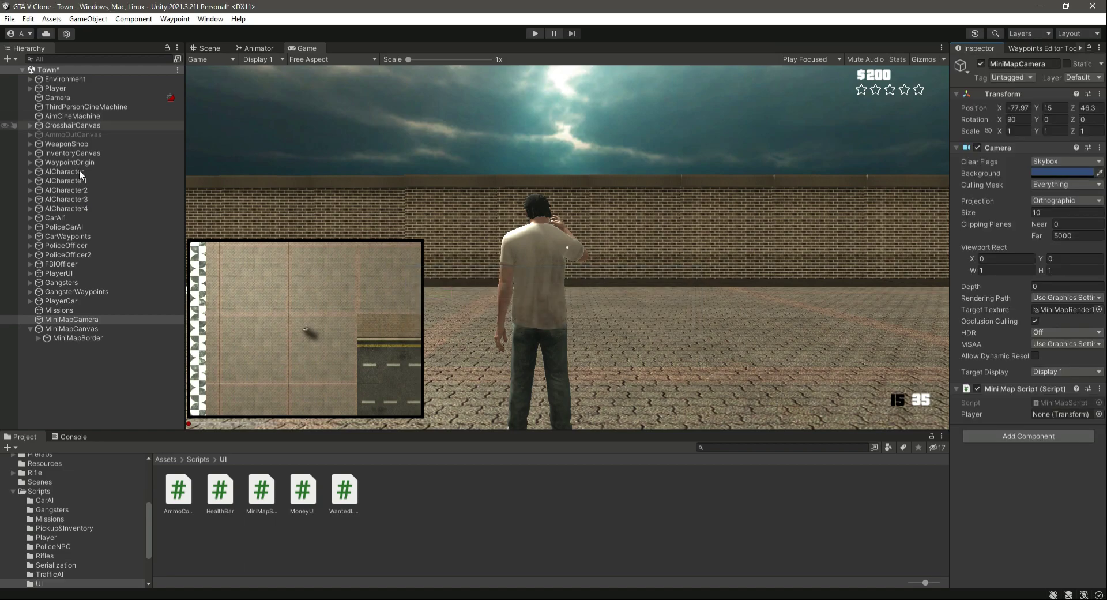
{"action": "left_click", "coordinate": [71, 319]}
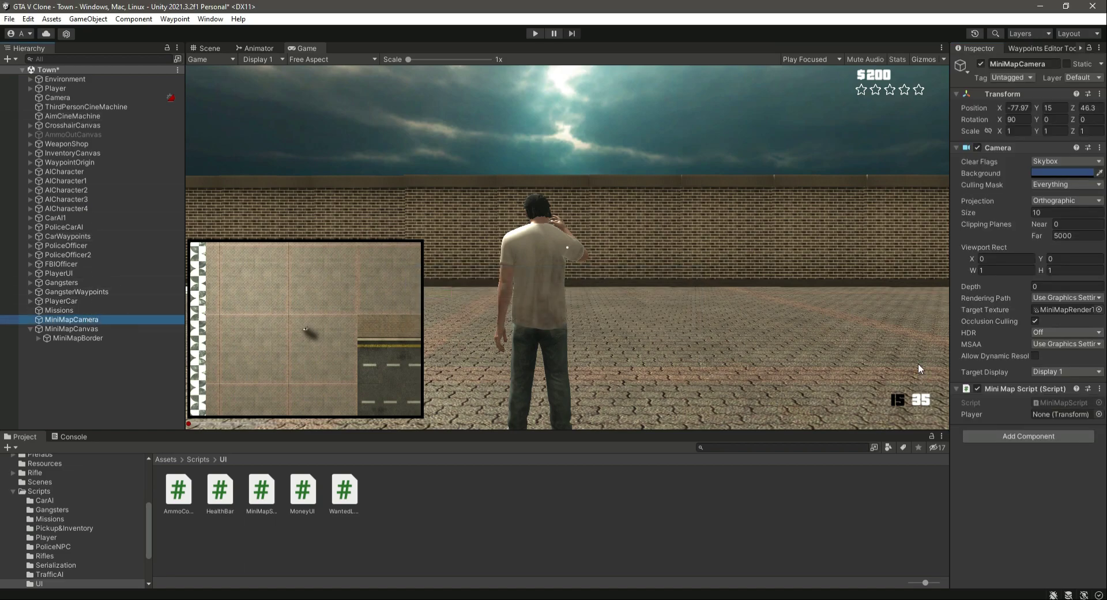
{"action": "mouse_move", "coordinate": [66, 95]}
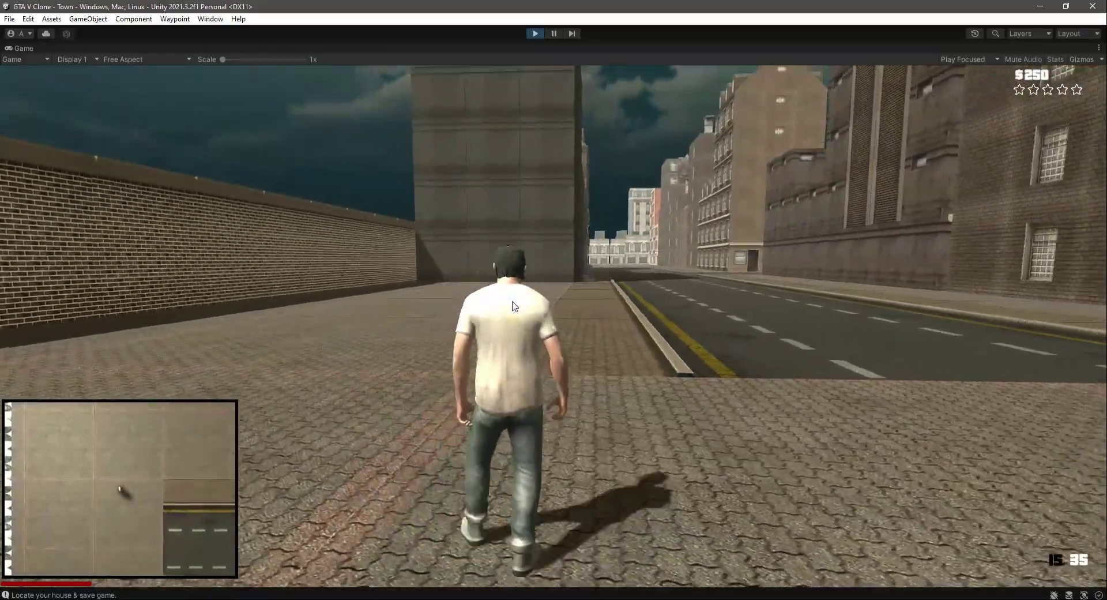
Step: Walk the player through town with W, watching the minimap follow
{"action": "key", "text": "w"}
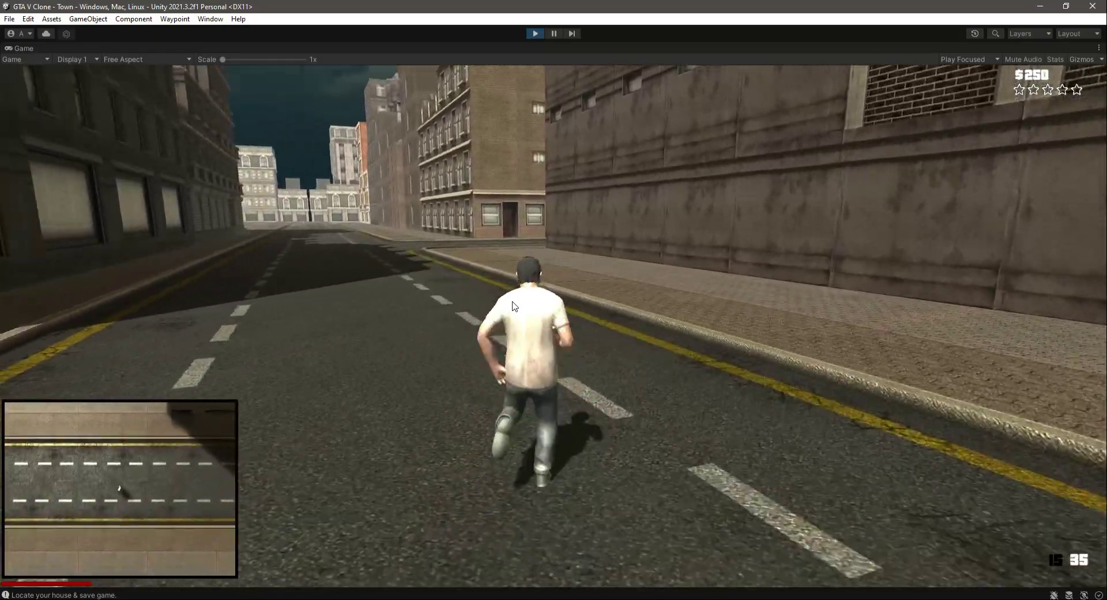
{"action": "key", "text": "w"}
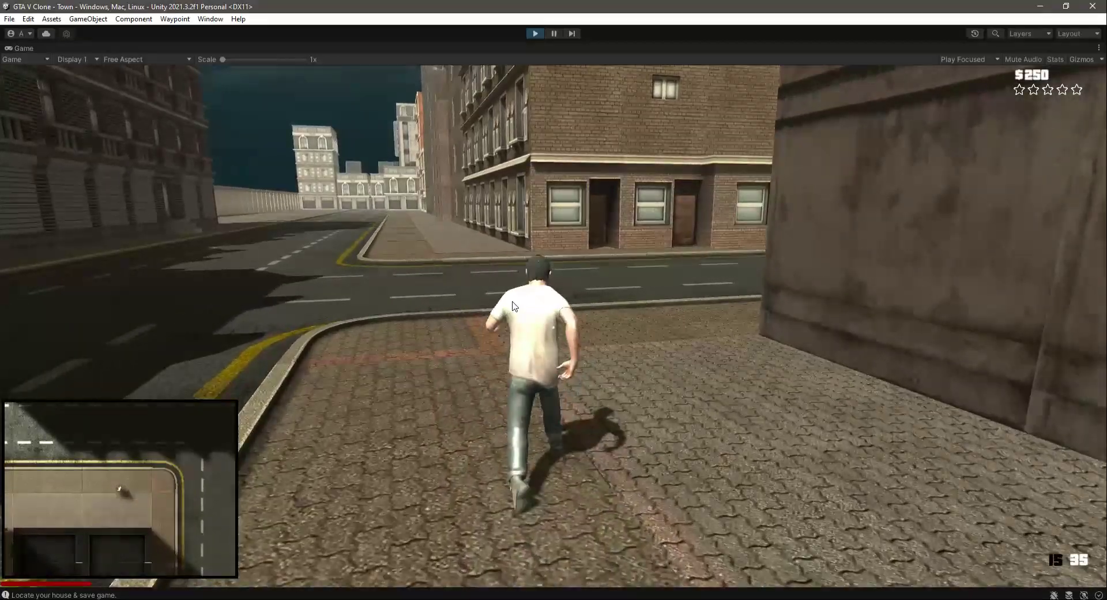
{"action": "key", "text": "w"}
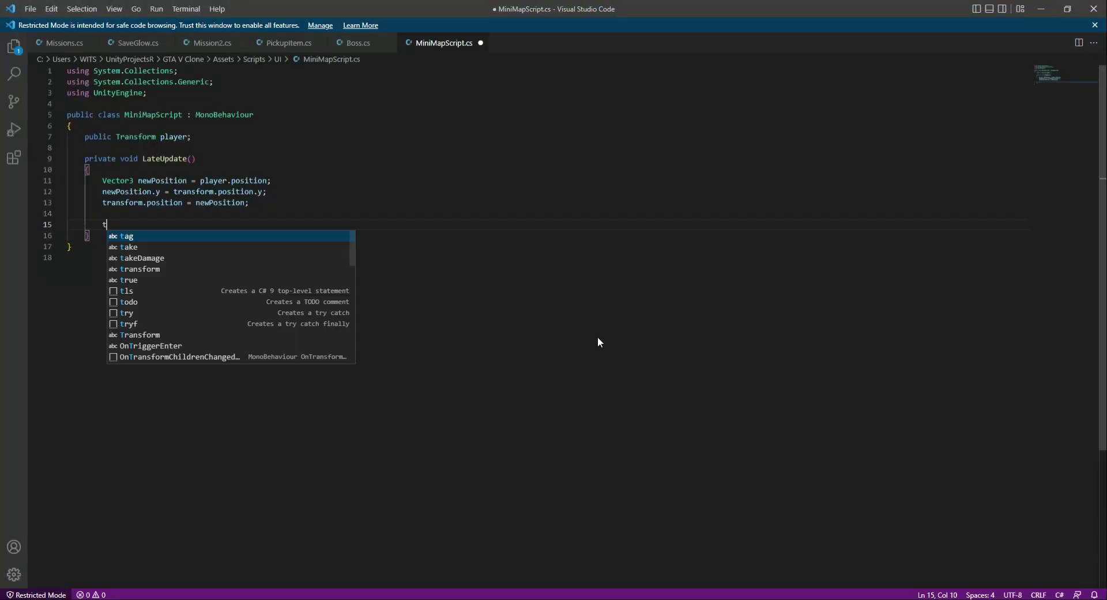
Step: Add transform.rotation = Quaternion.Euler(90f, player.eulerAngles.y, 0f) in LateUpdate
{"action": "type", "text": "ransform.r"}
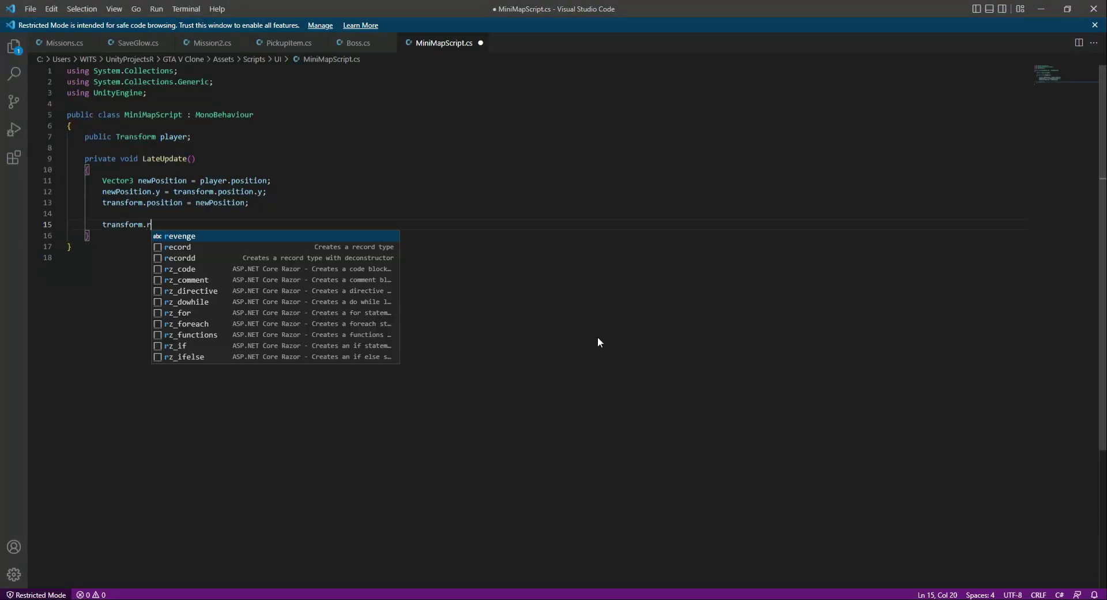
{"action": "type", "text": "otation  ="}
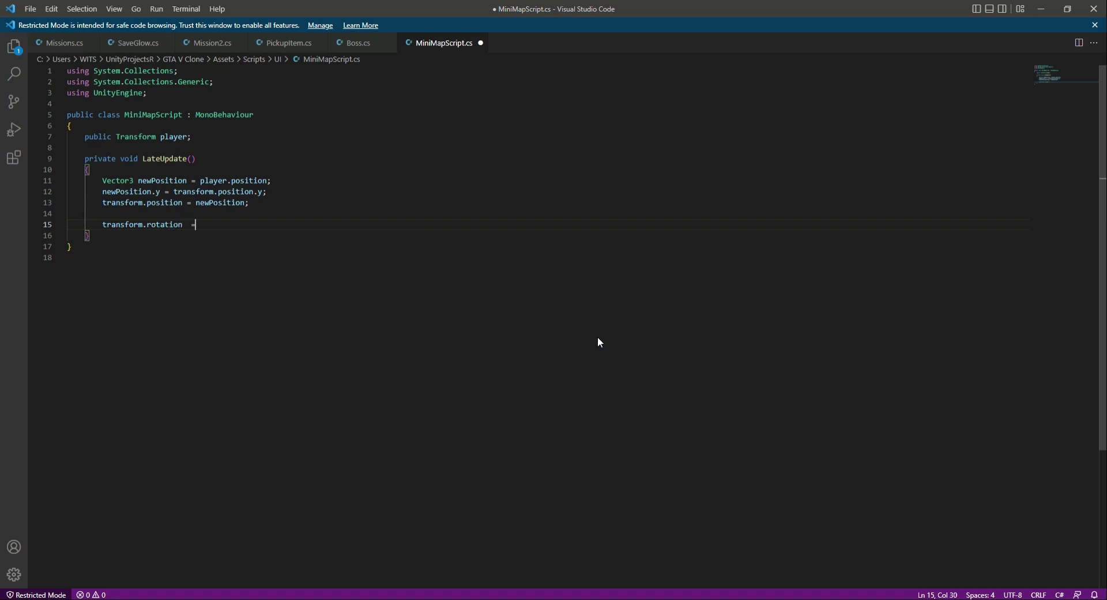
{"action": "type", "text": "Quaterni"}
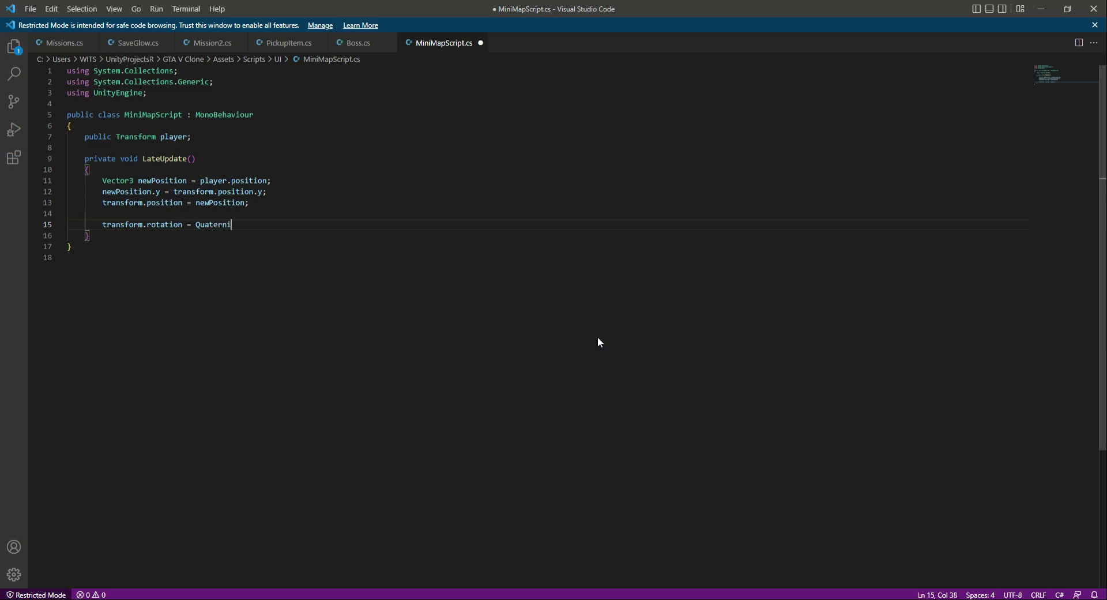
{"action": "type", "text": "on."}
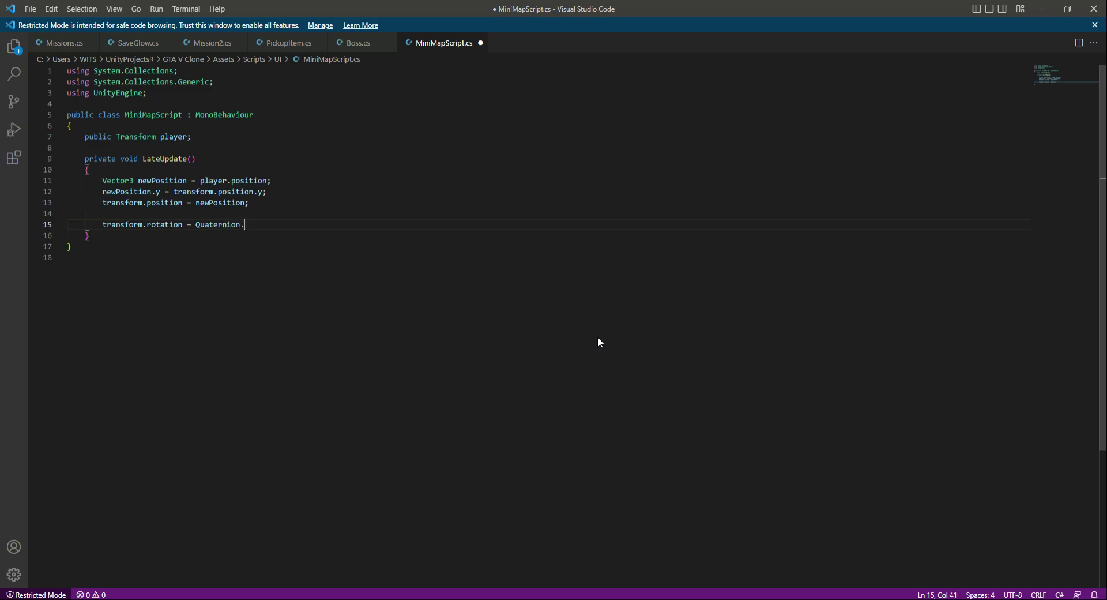
{"action": "type", "text": "Euler"}
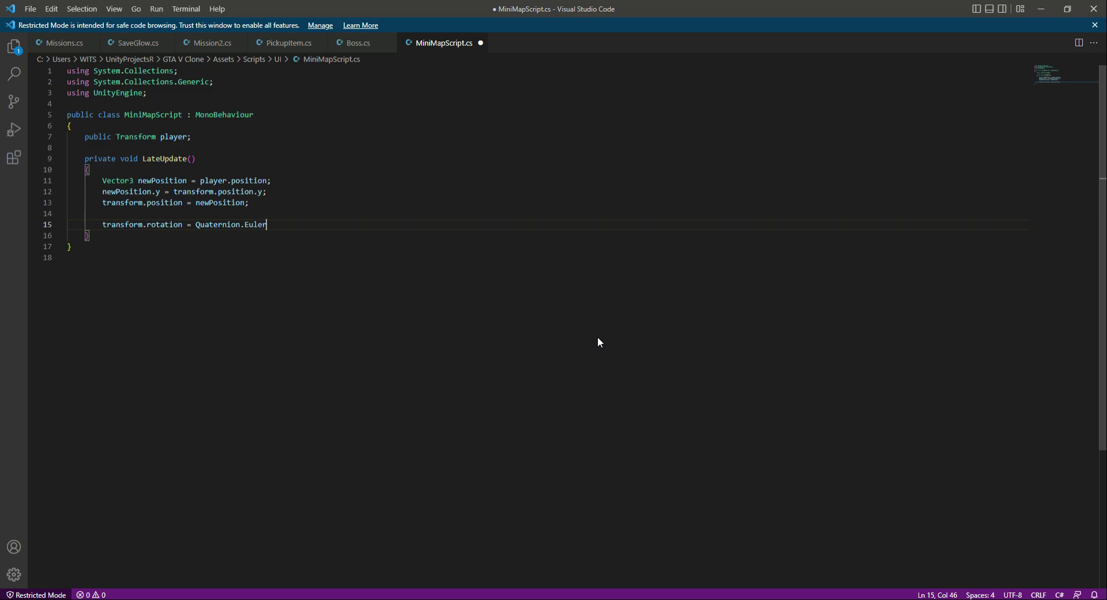
{"action": "type", "text": "(90f,"}
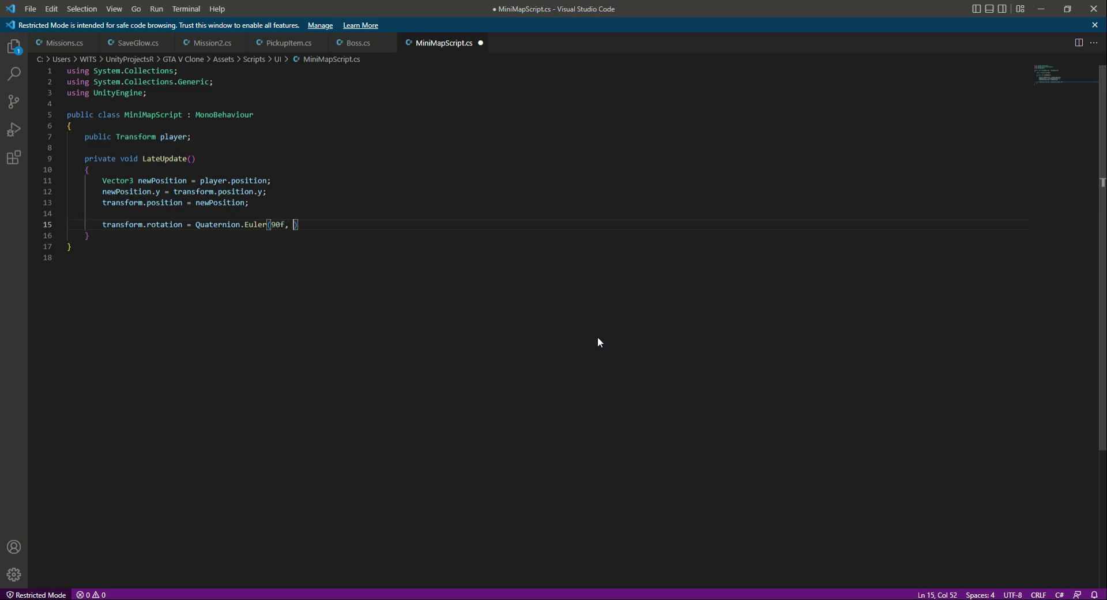
{"action": "type", "text": "player"}
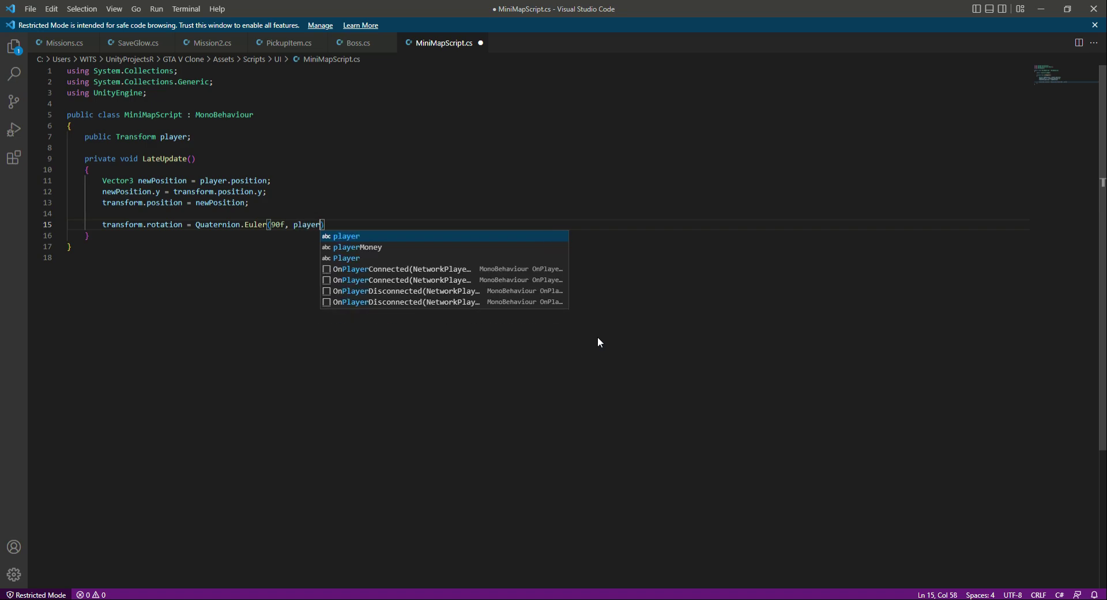
{"action": "type", "text": ".euler"}
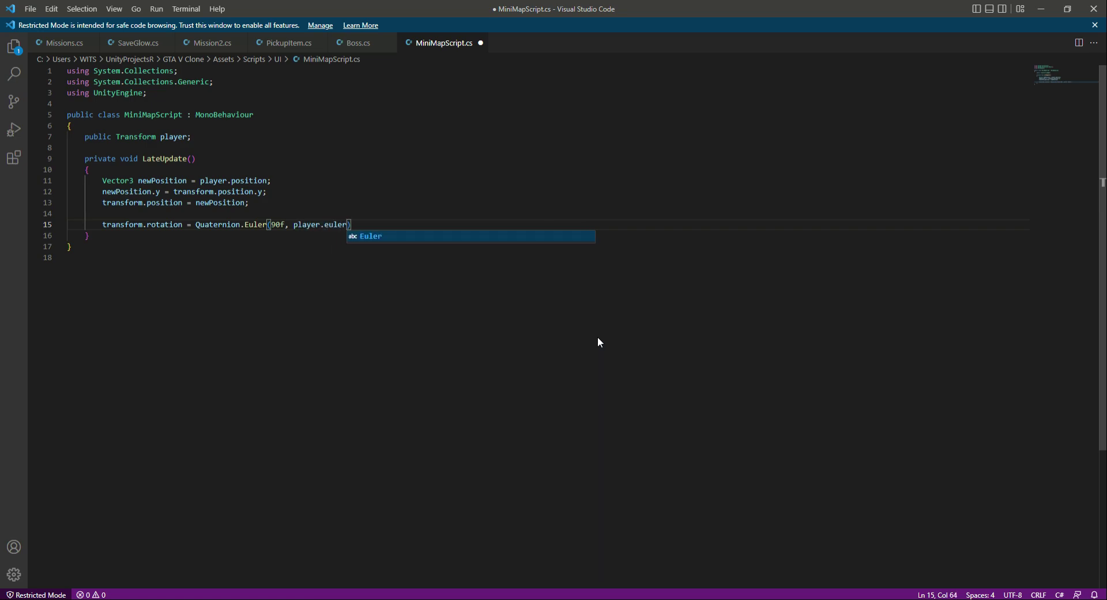
{"action": "type", "text": "Angles"}
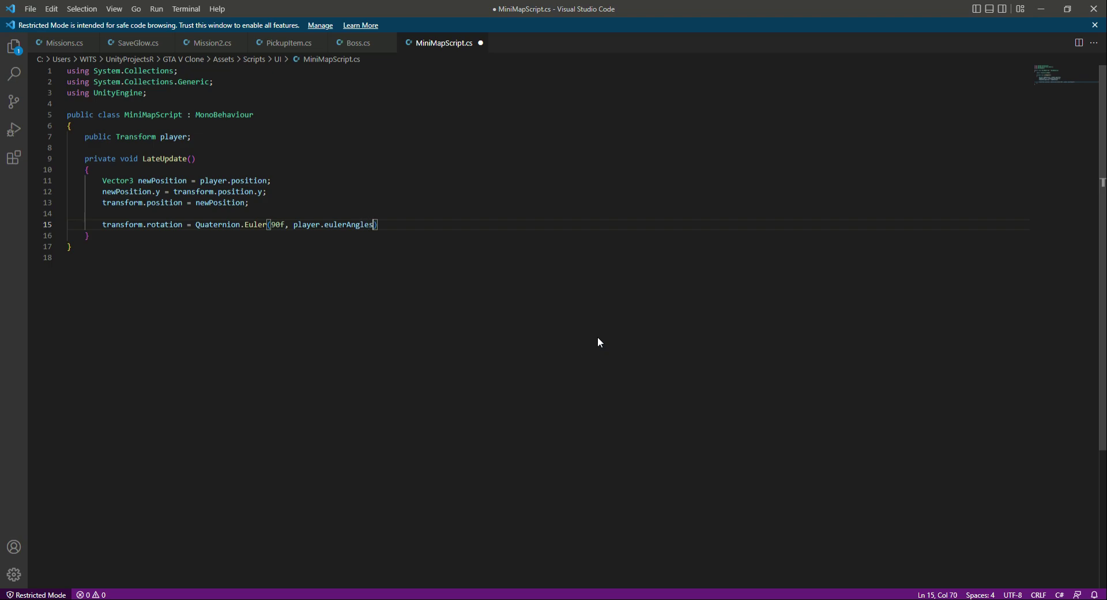
{"action": "type", "text": ".y, 0"}
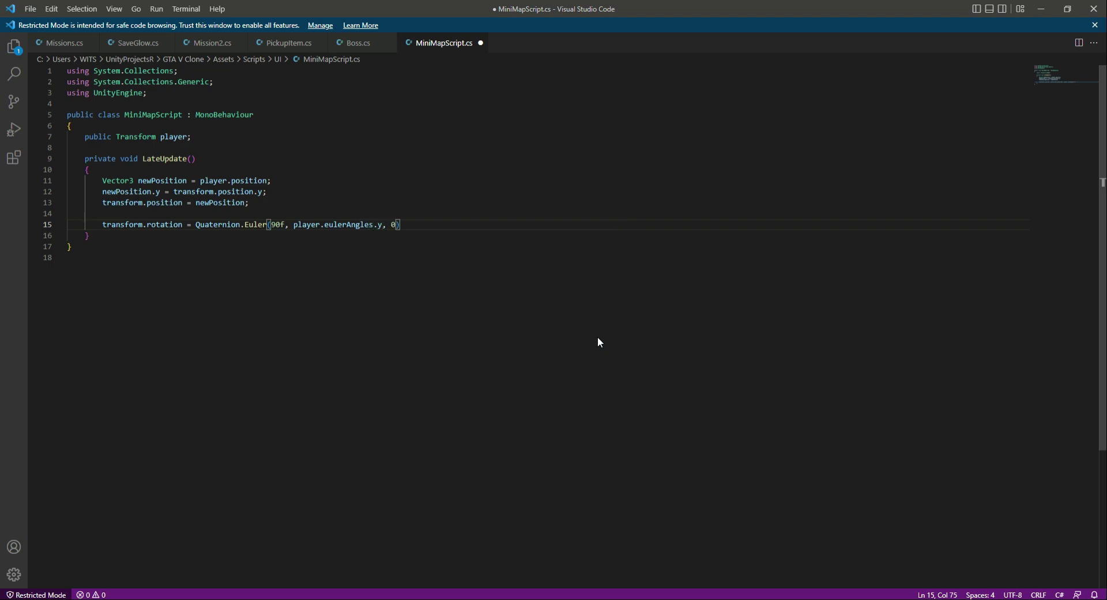
{"action": "type", "text": "f"}
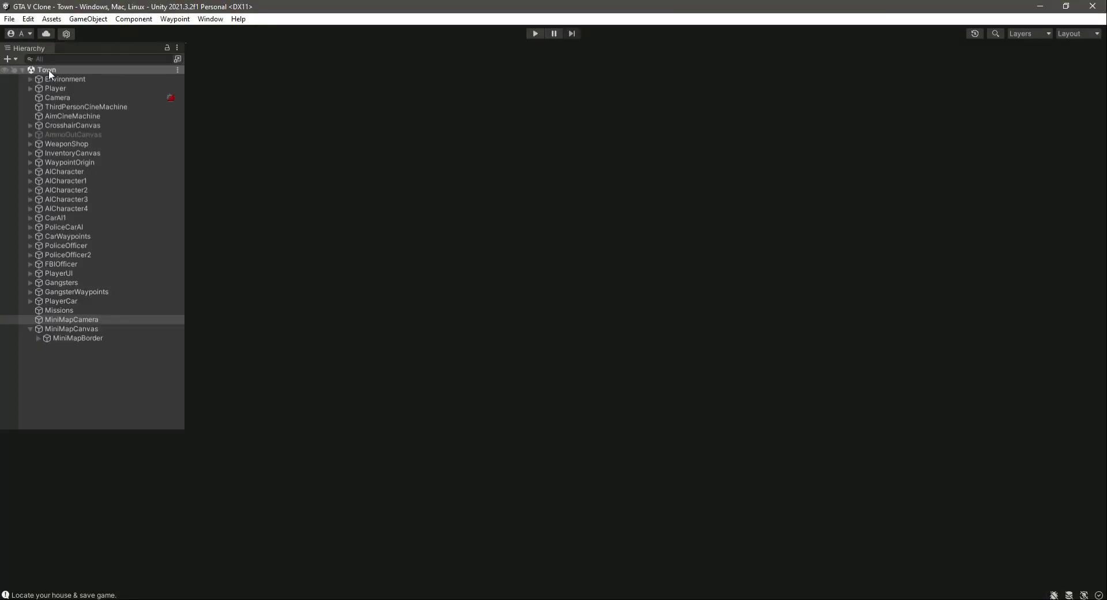
Step: Deactivate the PoliceStation object under Environment and enter Play mode
{"action": "left_click", "coordinate": [534, 33]}
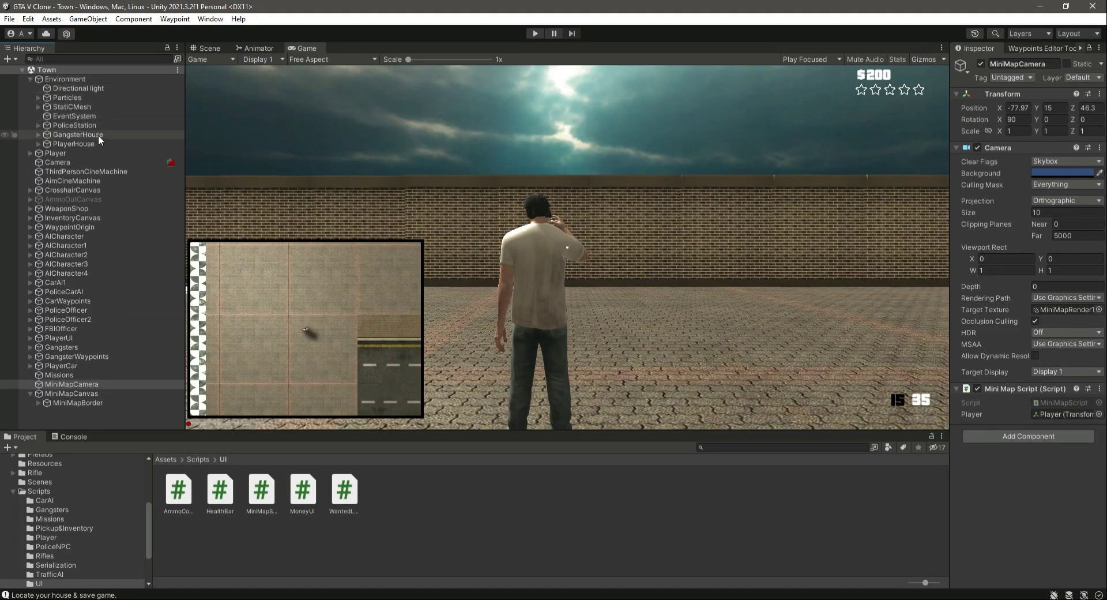
{"action": "left_click", "coordinate": [74, 126]}
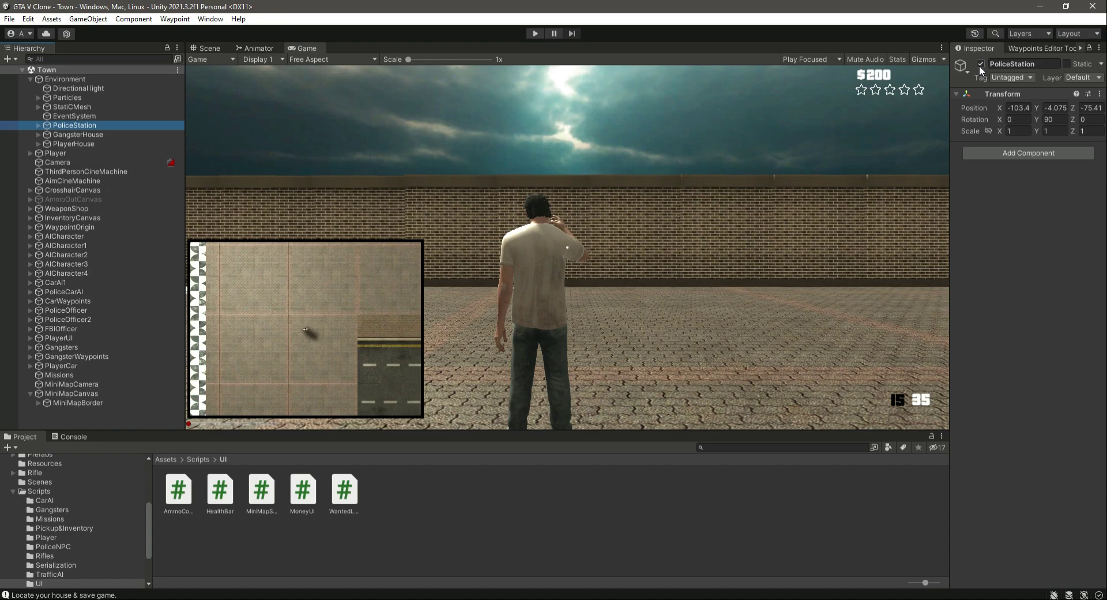
{"action": "left_click", "coordinate": [981, 64]}
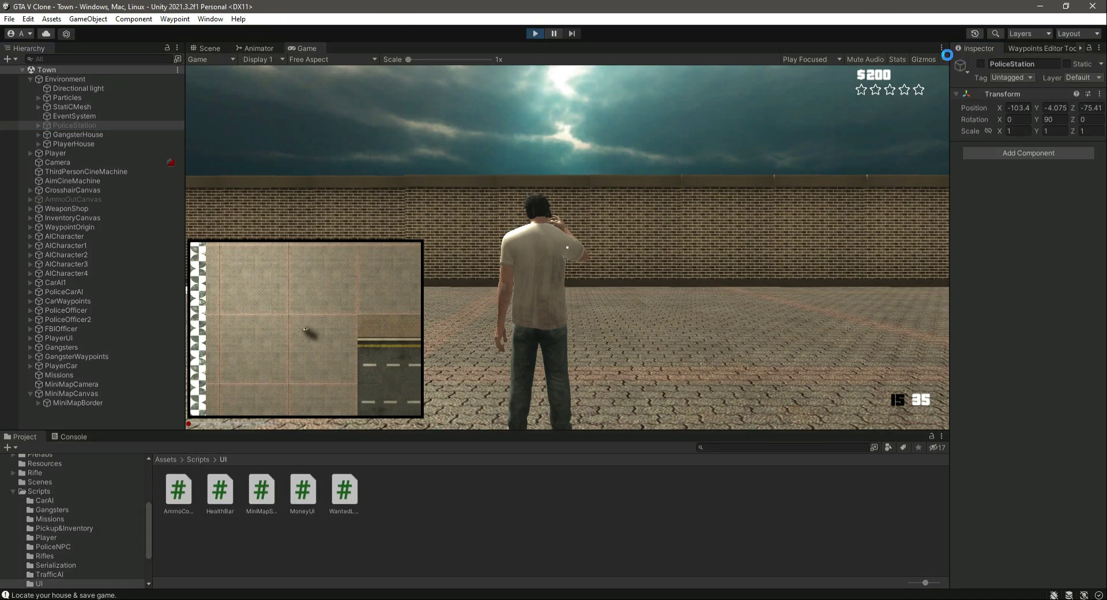
{"action": "left_click", "coordinate": [534, 33]}
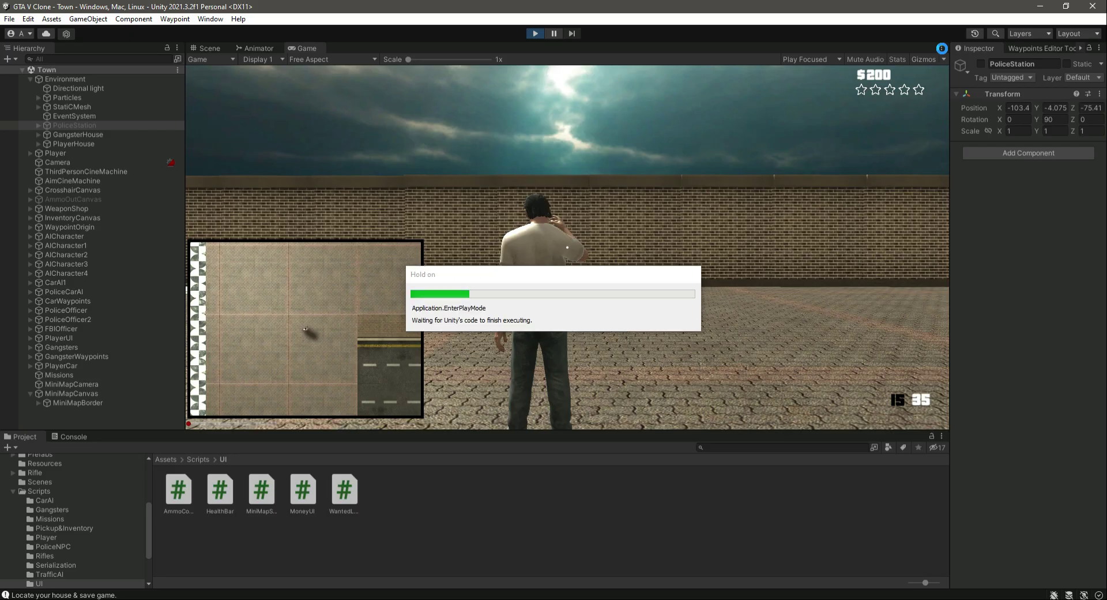